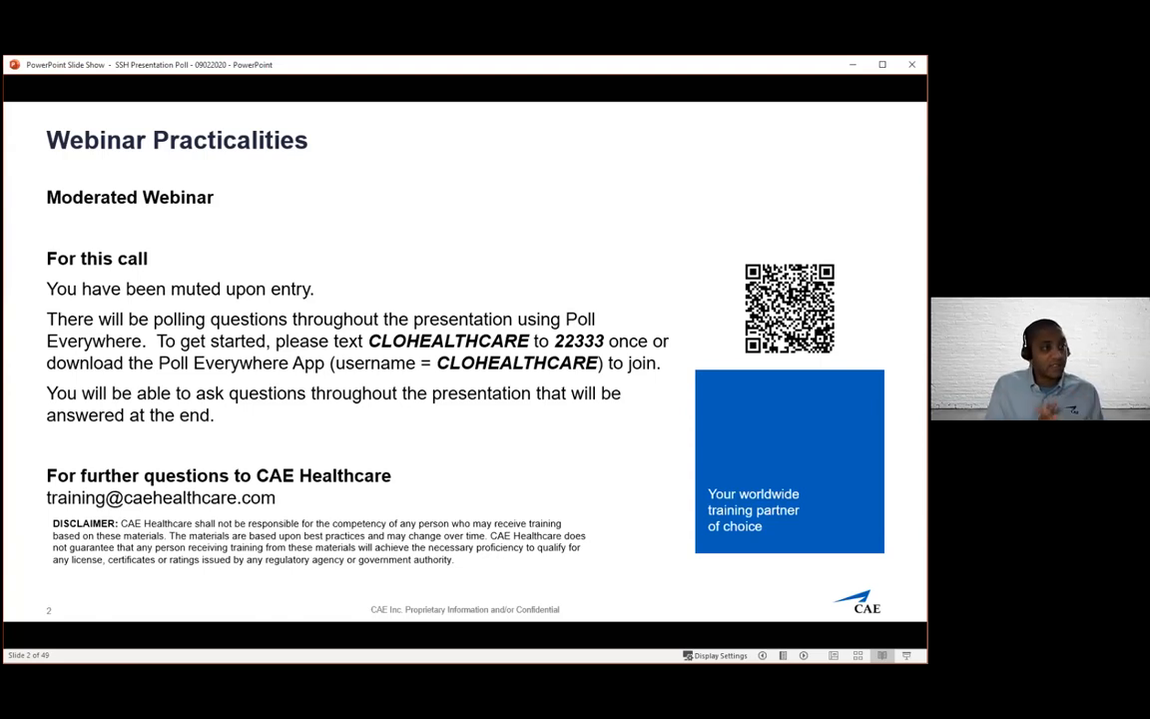
Step: Advance the slideshow through the speaker introductions to the safety-measures poll slide
key("Right")
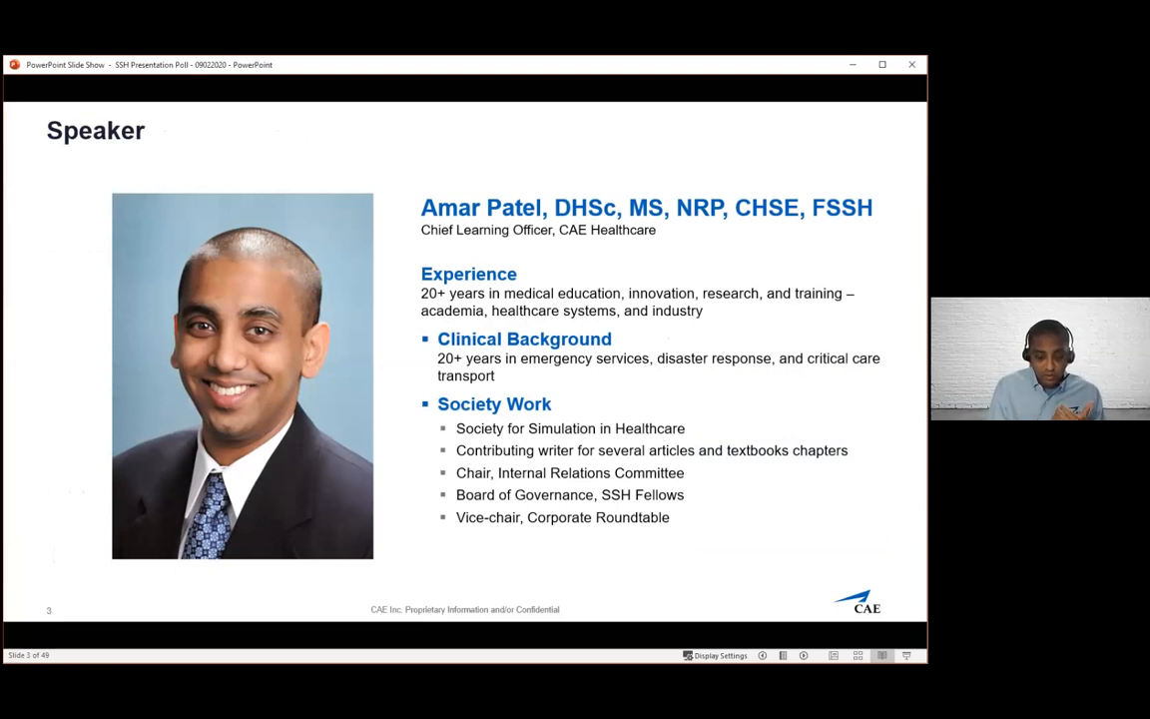
key("right")
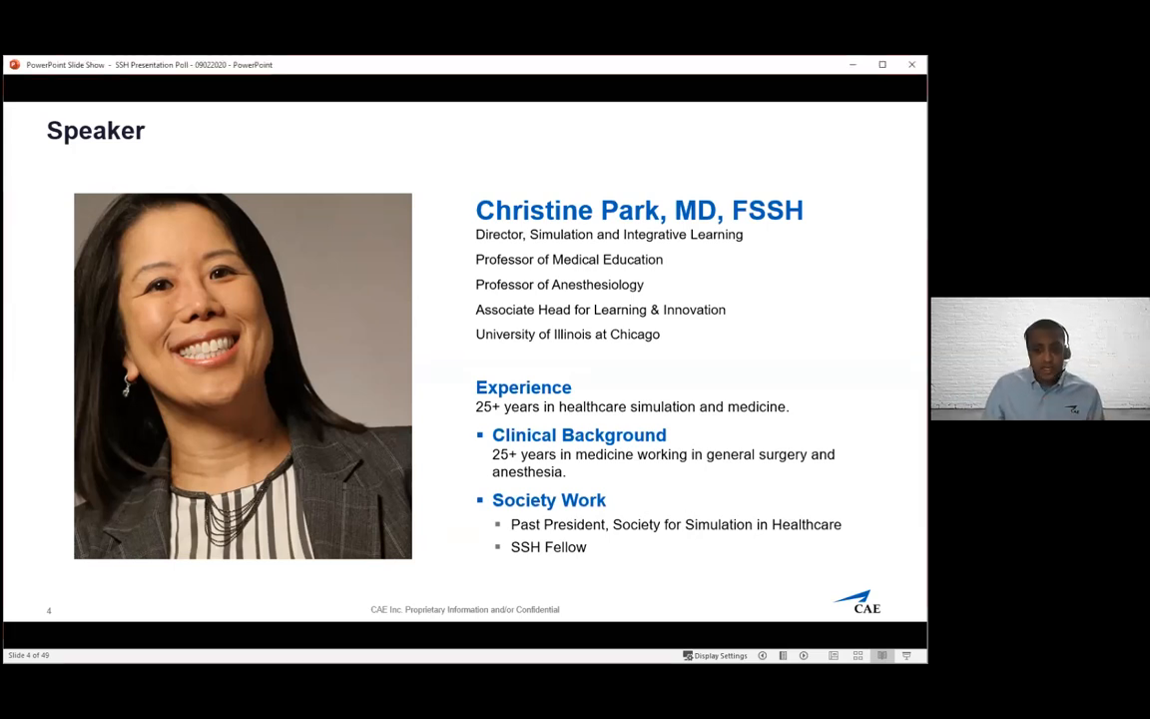
key("right")
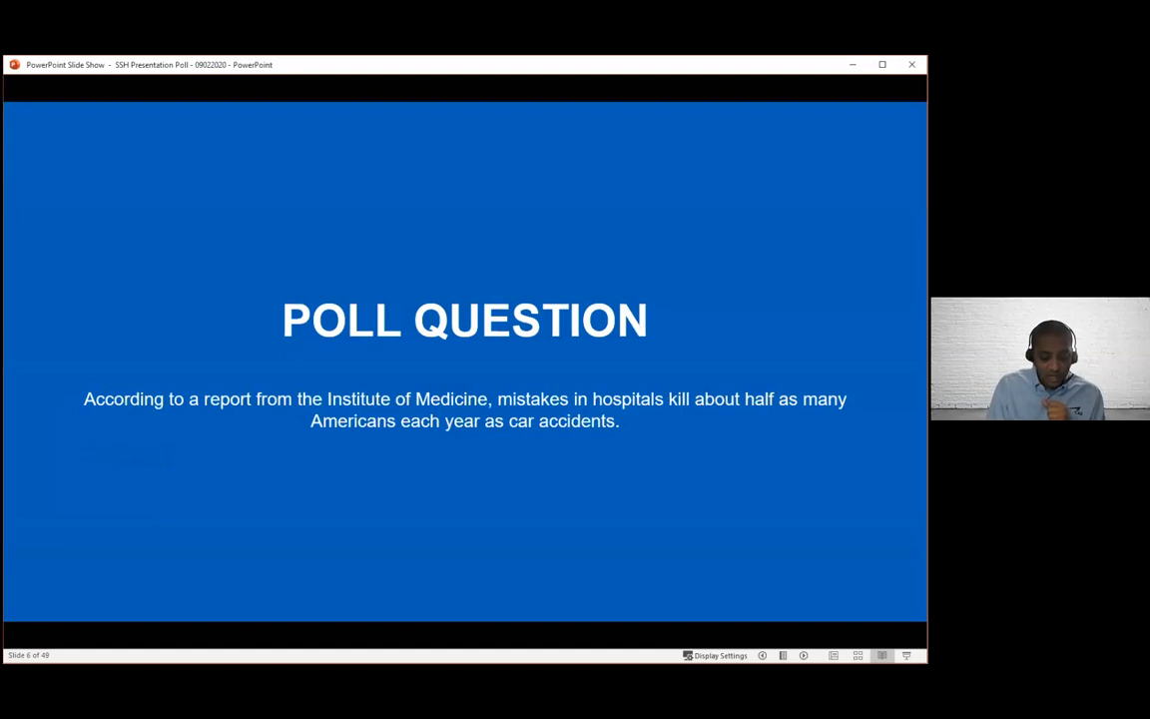
key("right")
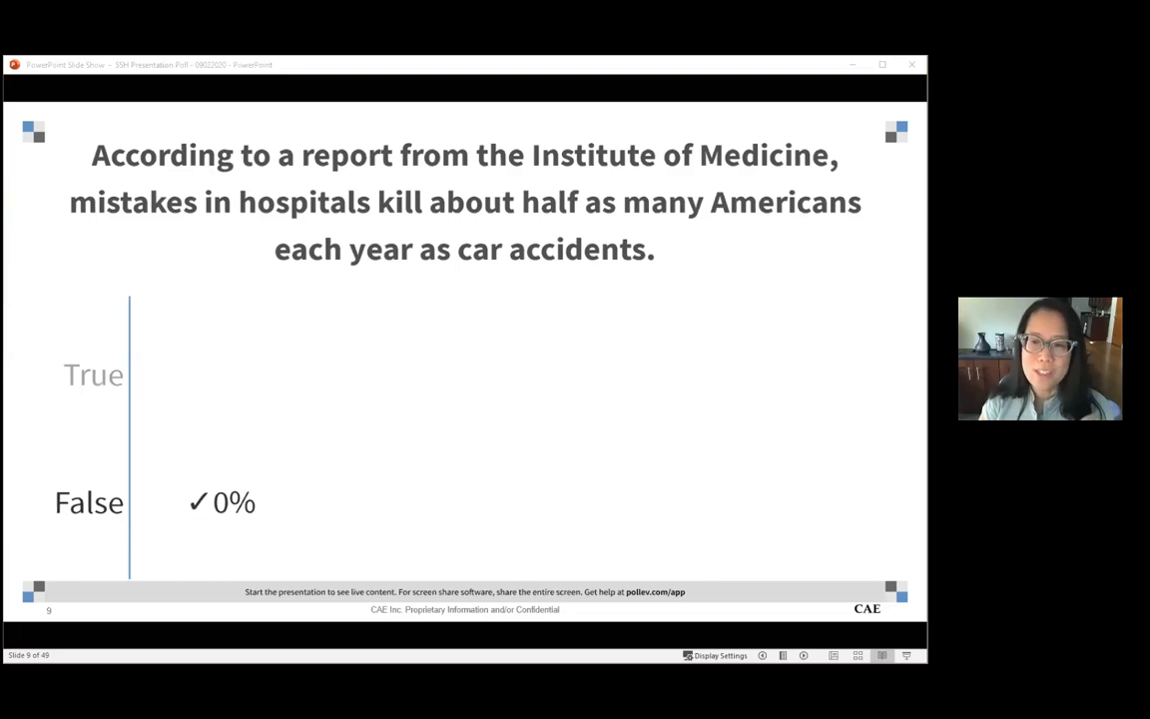
mouse_move(427, 75)
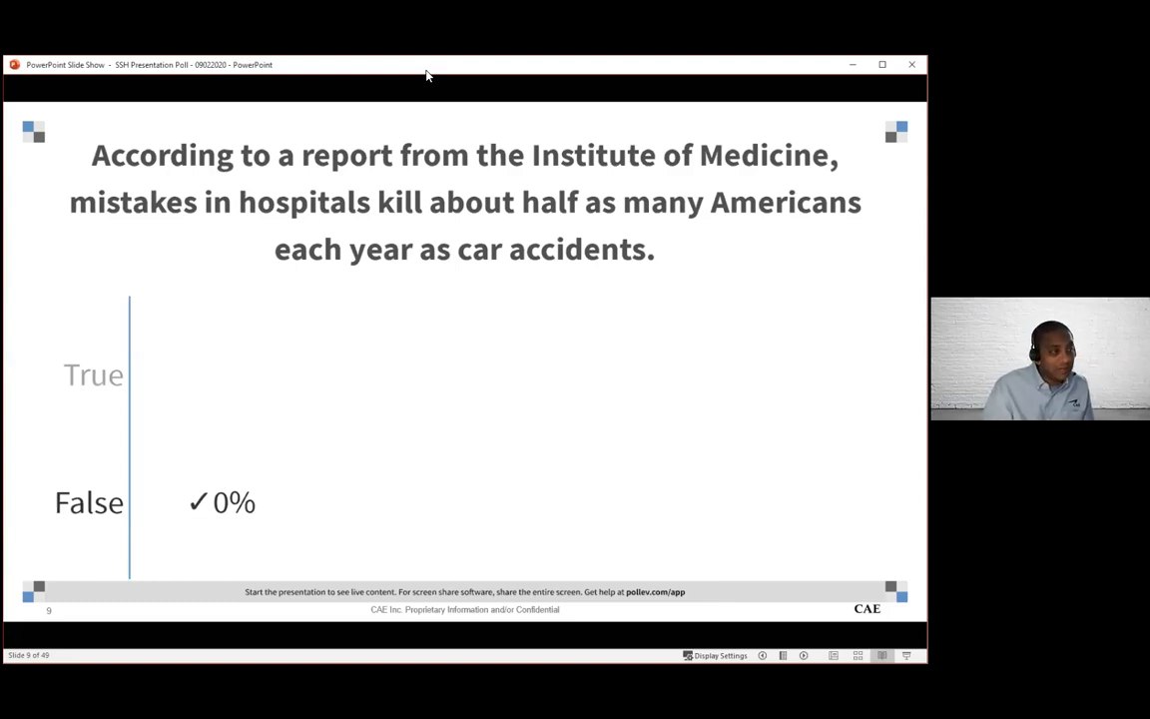
key("right")
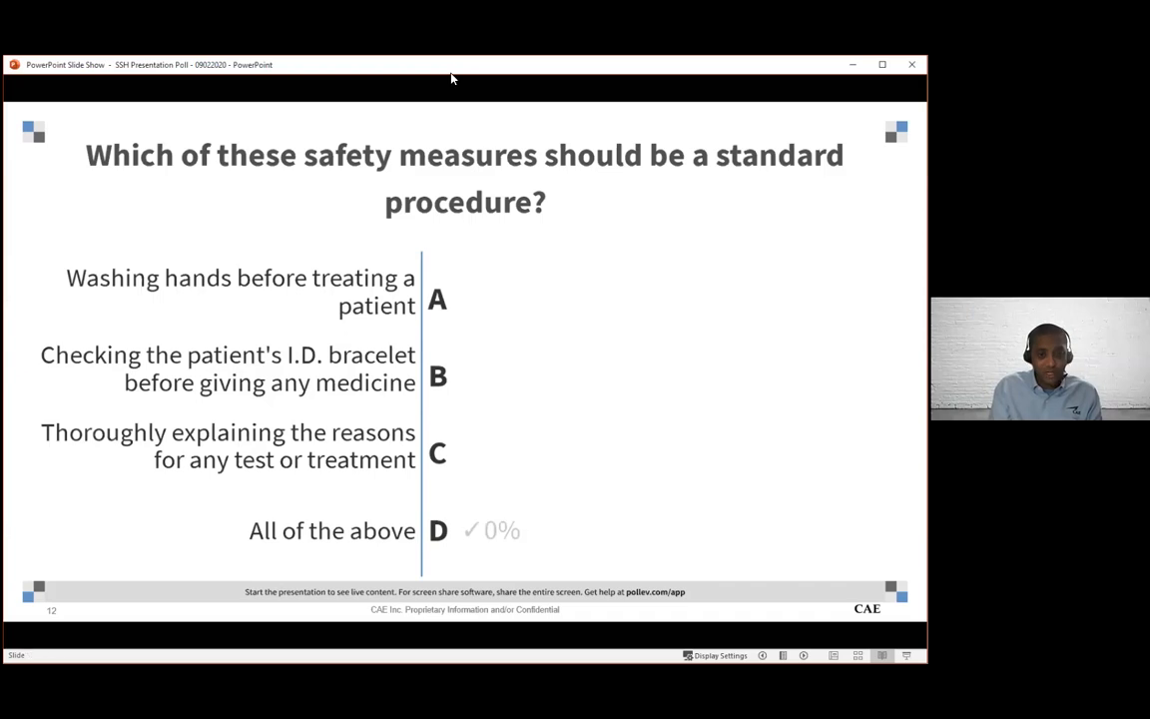
Step: Advance past the poll to the Content agenda slide highlighting Educational Safety
key("right")
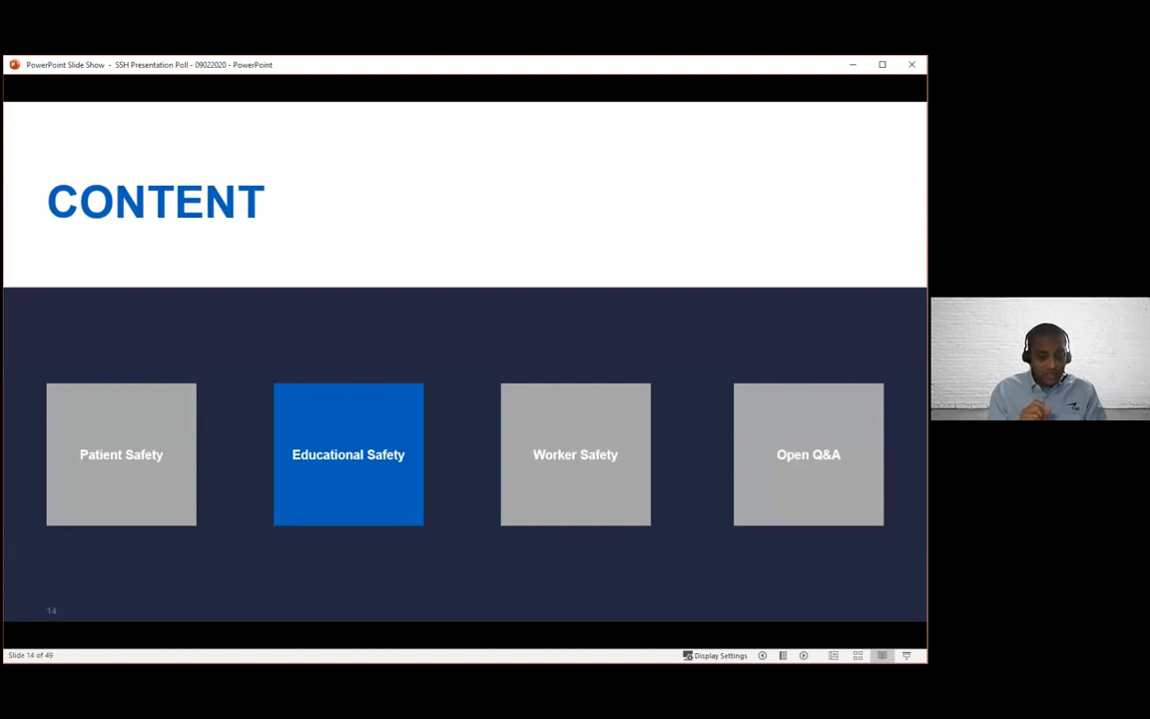
left_click(347, 455)
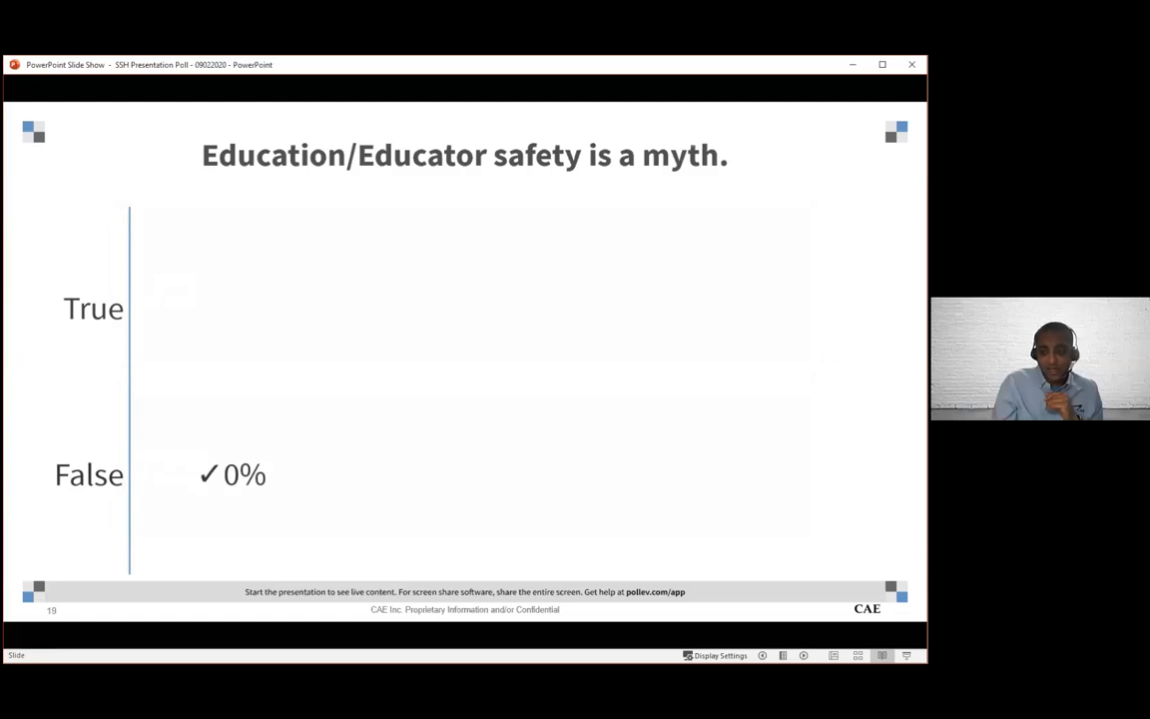
key("right")
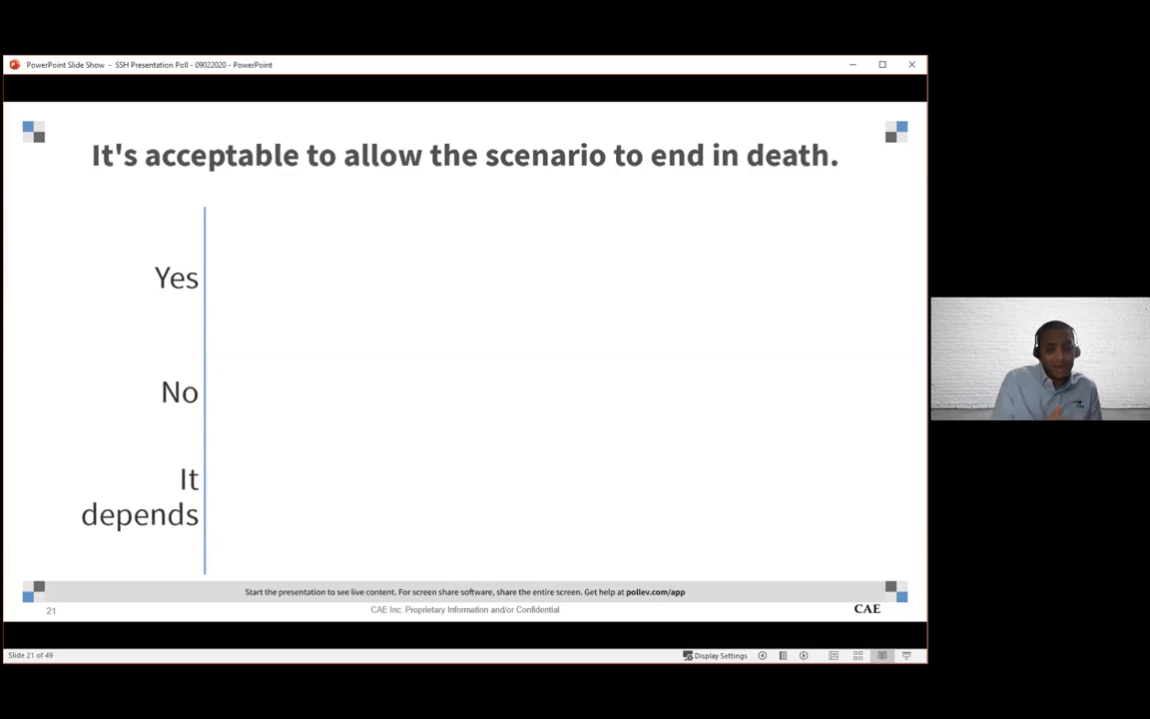
Step: Advance from the scenario-death poll to the lack-of-motivation true/false poll
key("right")
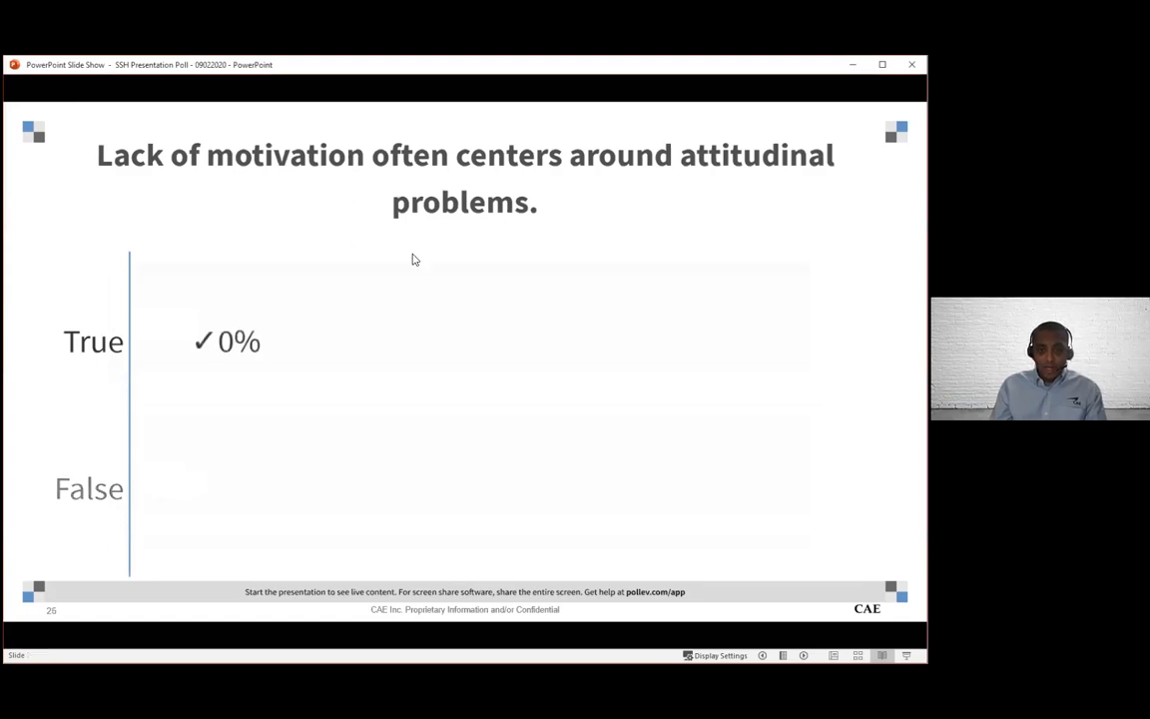
Step: Advance from the motivation poll to the workplace-violence poll question slide
key("right")
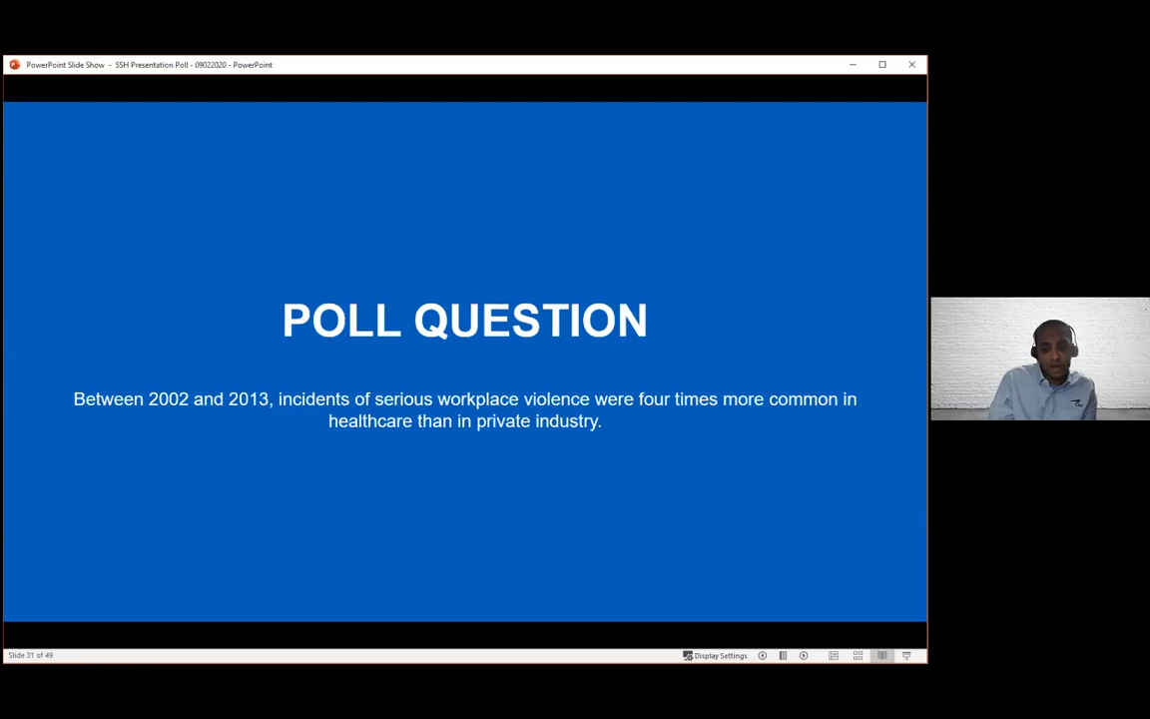
Step: Advance from the workplace-violence poll to the intentional worker injuries chart
key("right")
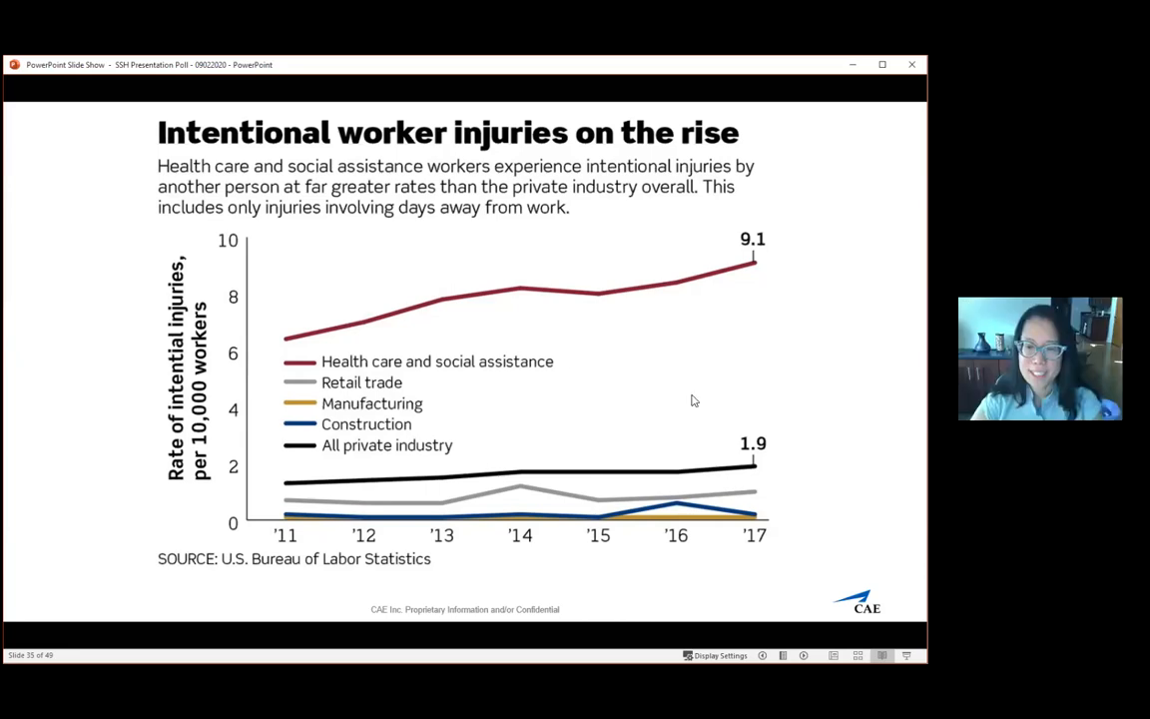
Step: Advance from the worker injuries chart to the Upcoming Virtual Lab slide
key("right")
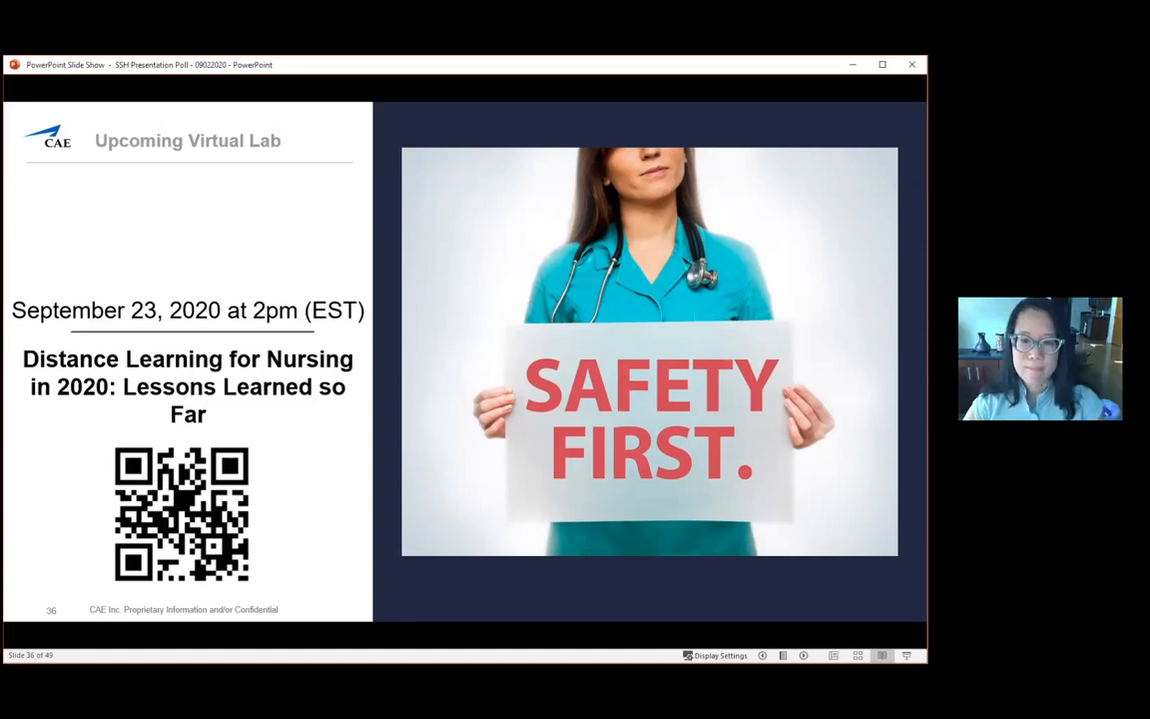
Step: Advance through the CONTENT topics slide to the key-takeaway poll question
key("right")
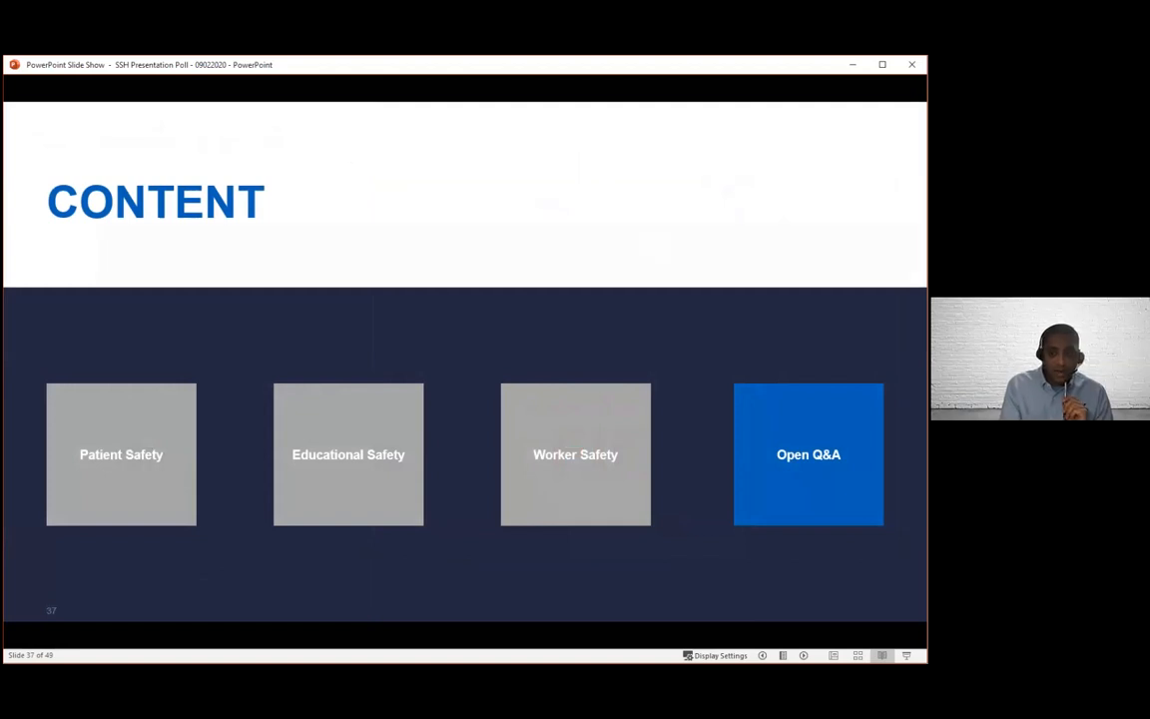
key("right")
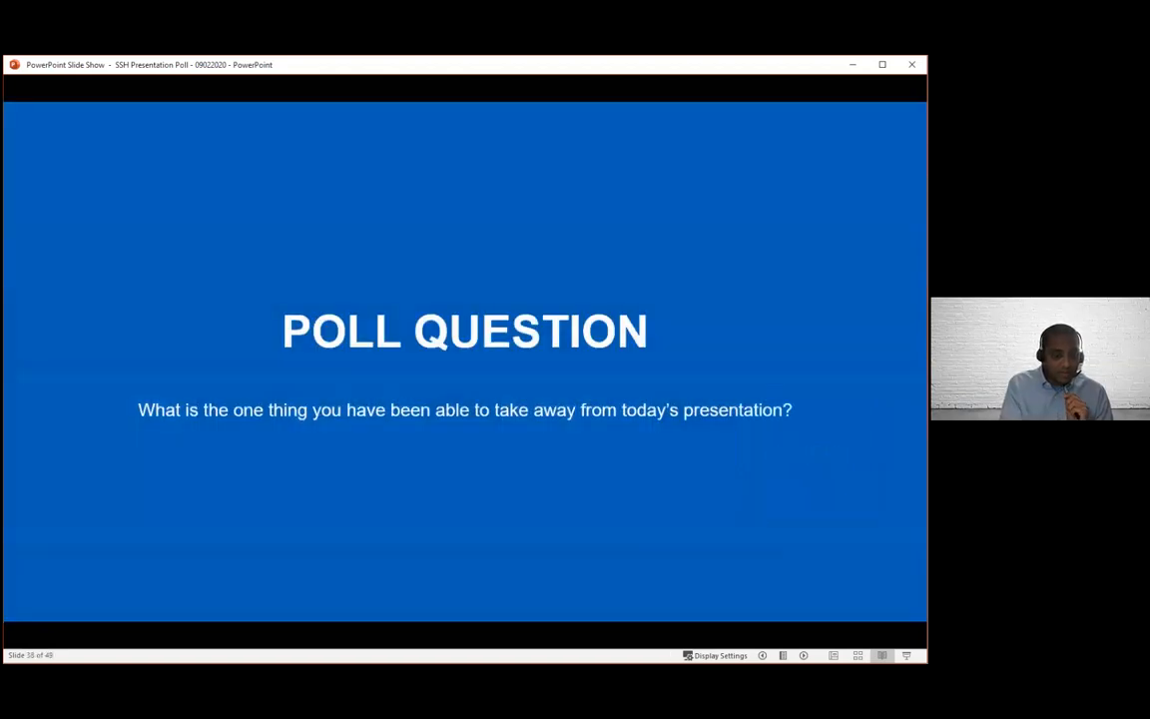
Step: Advance past the Poll Question slide to the live open-response poll slide
key("right")
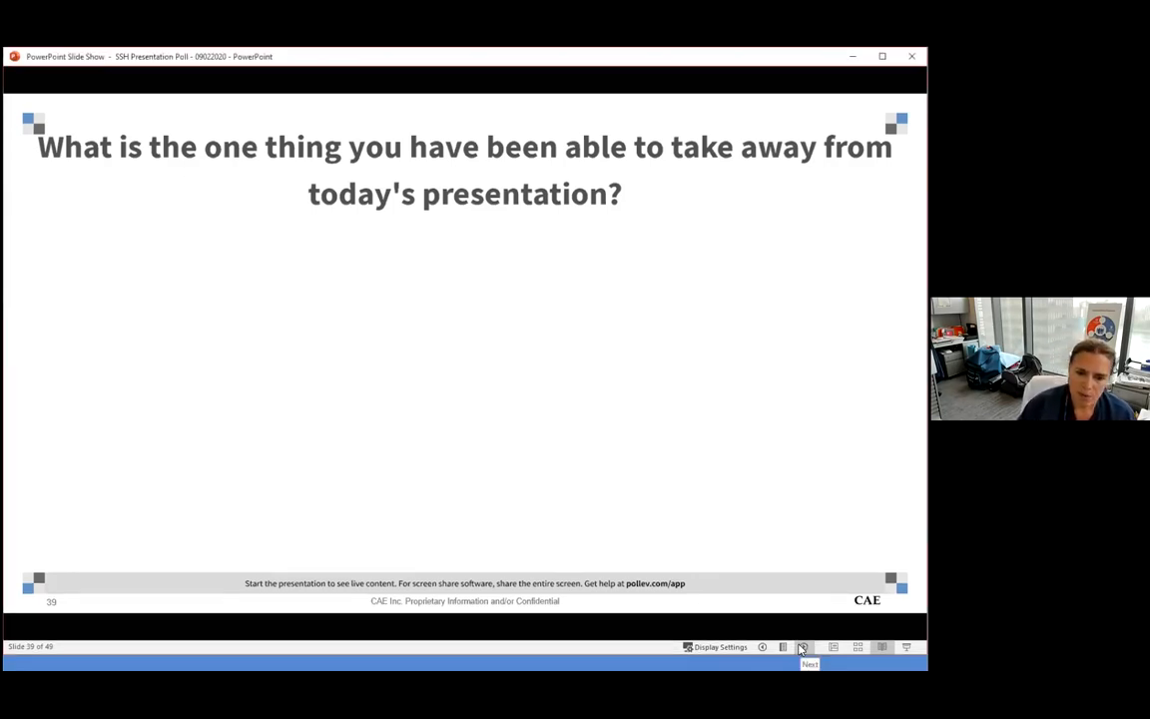
left_click(803, 646)
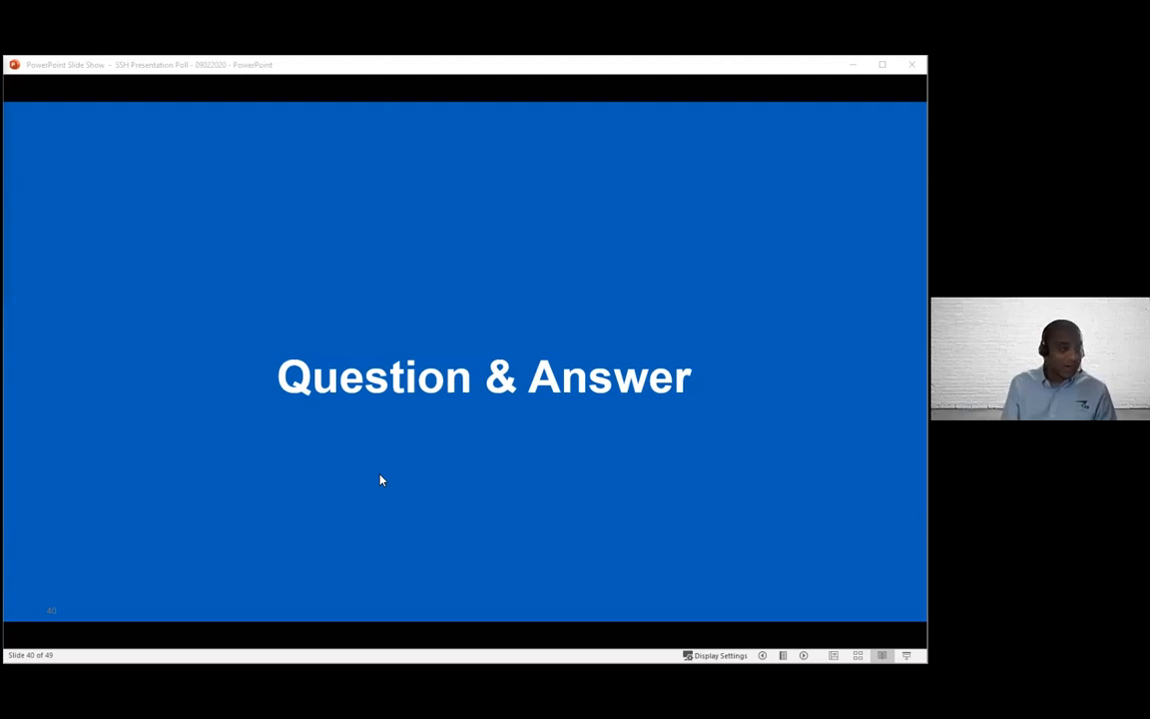
mouse_move(389, 463)
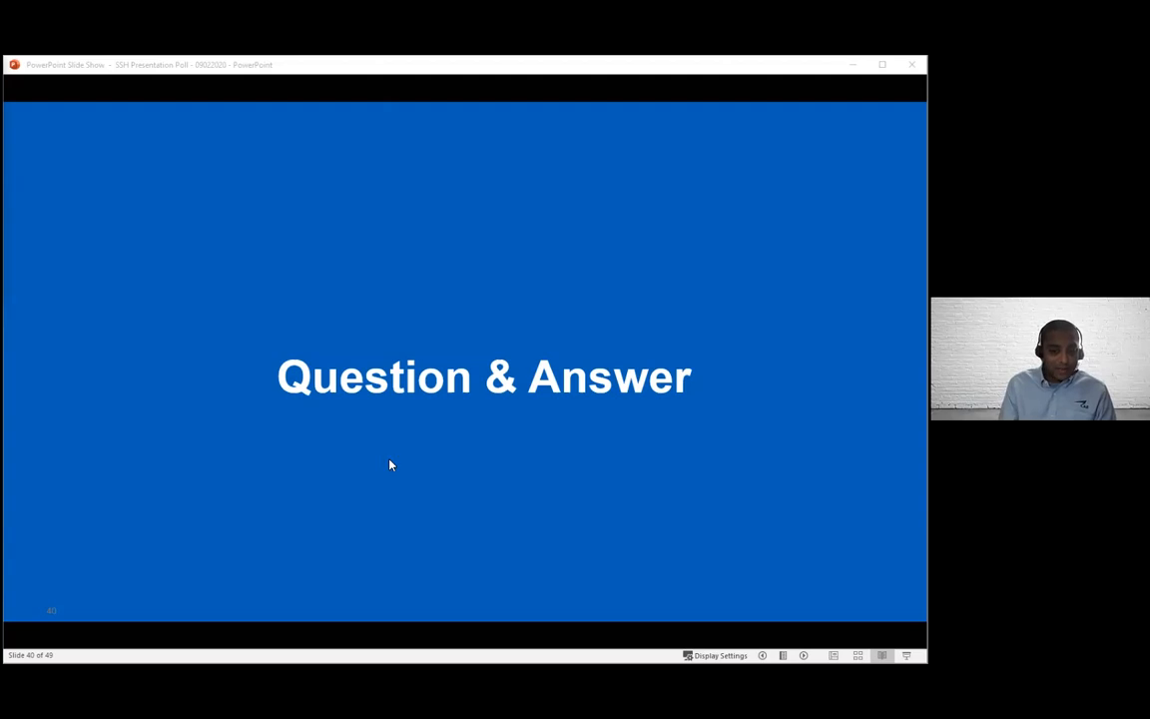
Step: Advance from the Question & Answer slide to the closing Thank you slide
key("right")
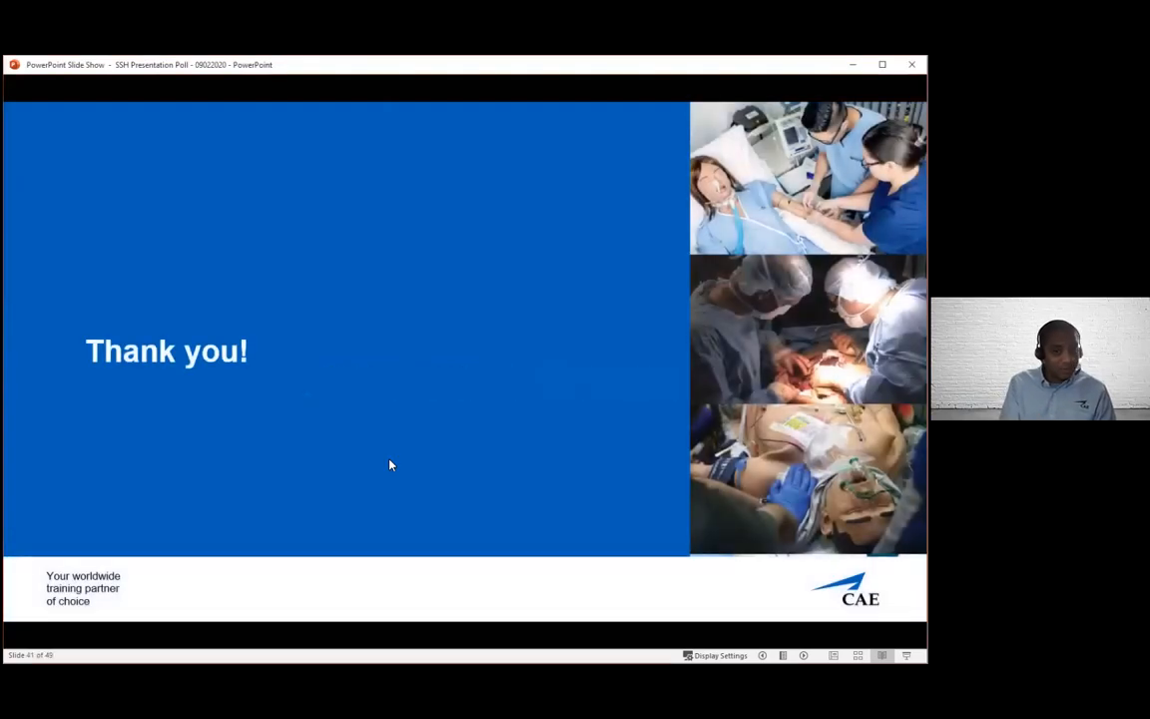